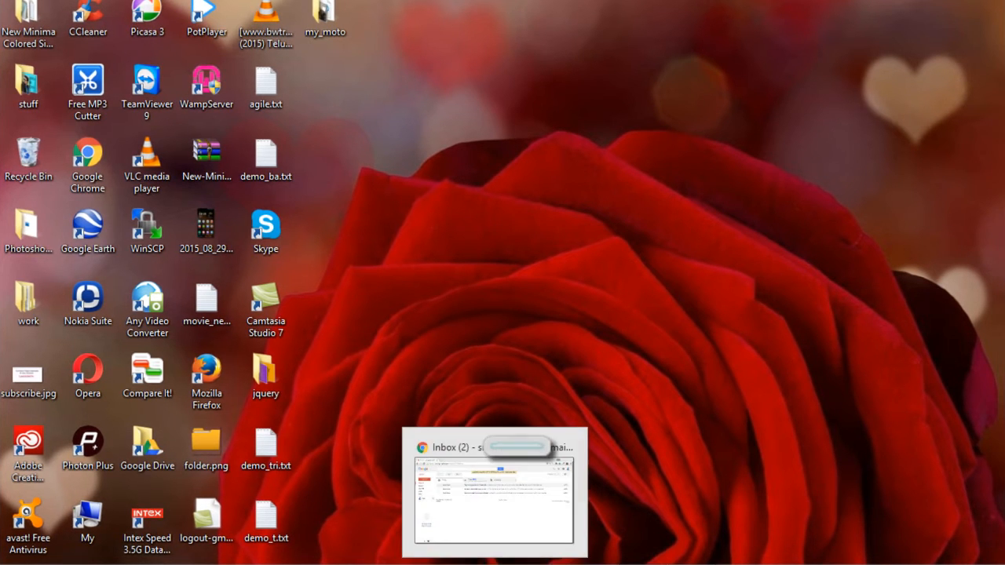
Bring the Gmail inbox to the front and open full Settings from the gear menu.
click(496, 449)
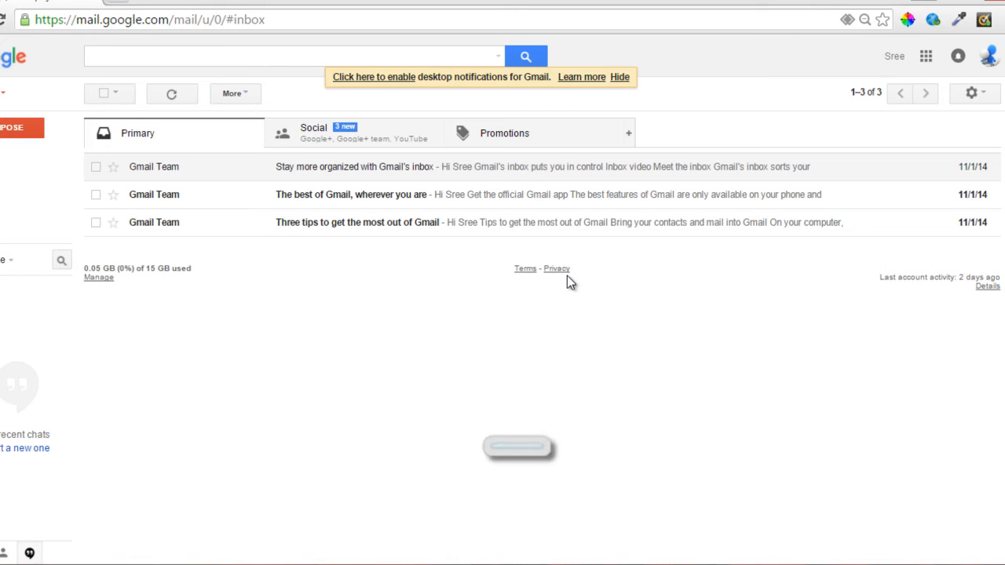
mouse_move(966, 118)
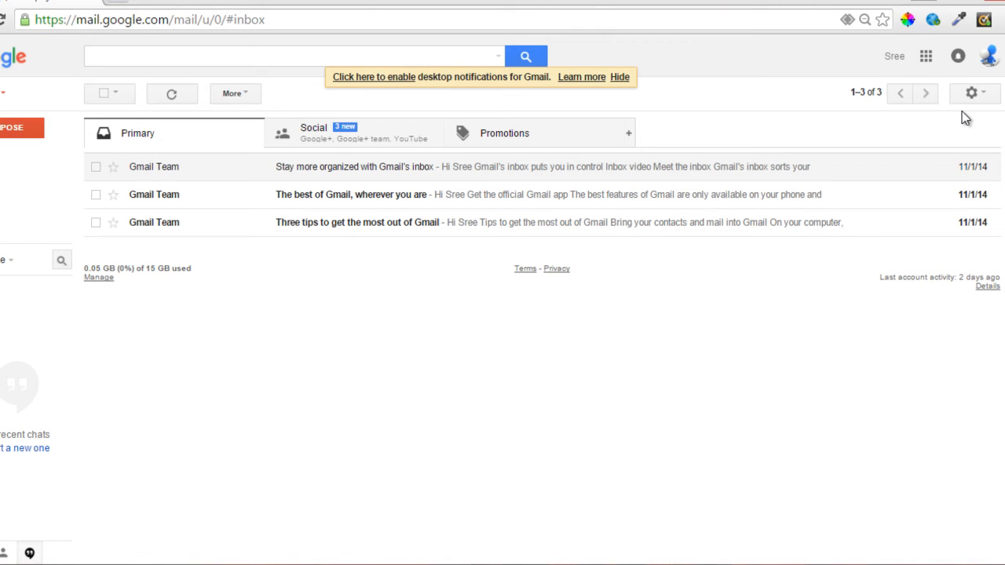
mouse_move(971, 93)
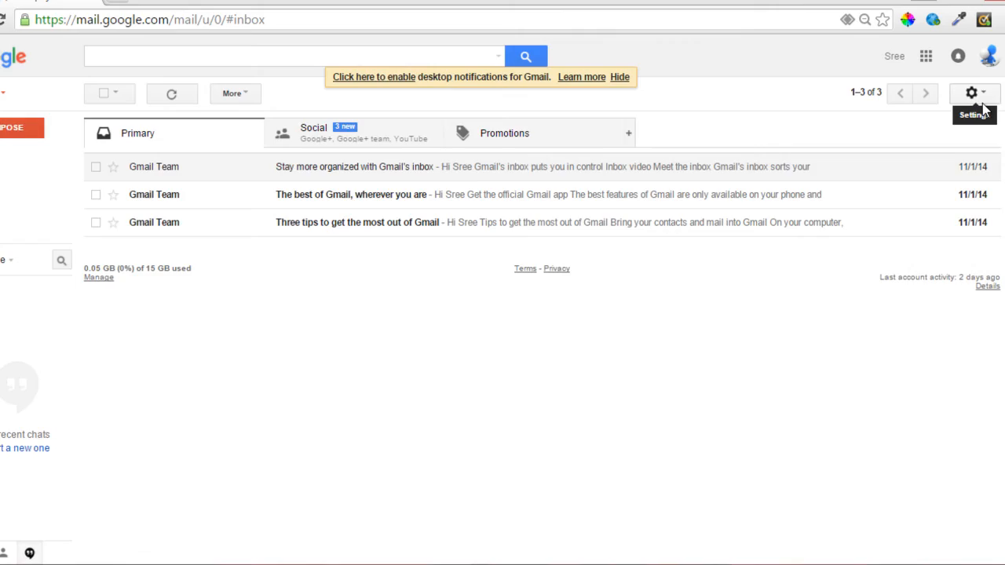
click(970, 93)
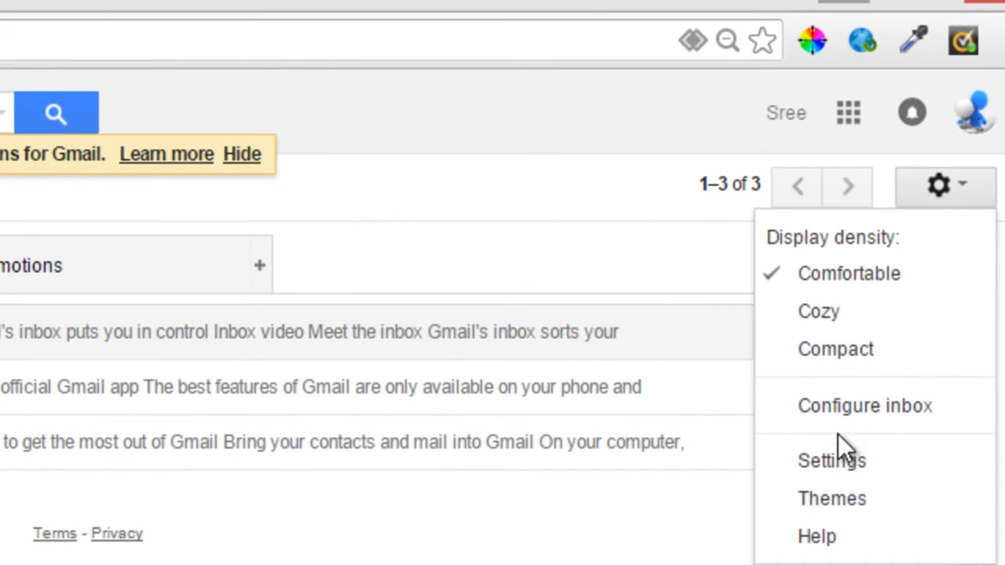
click(827, 461)
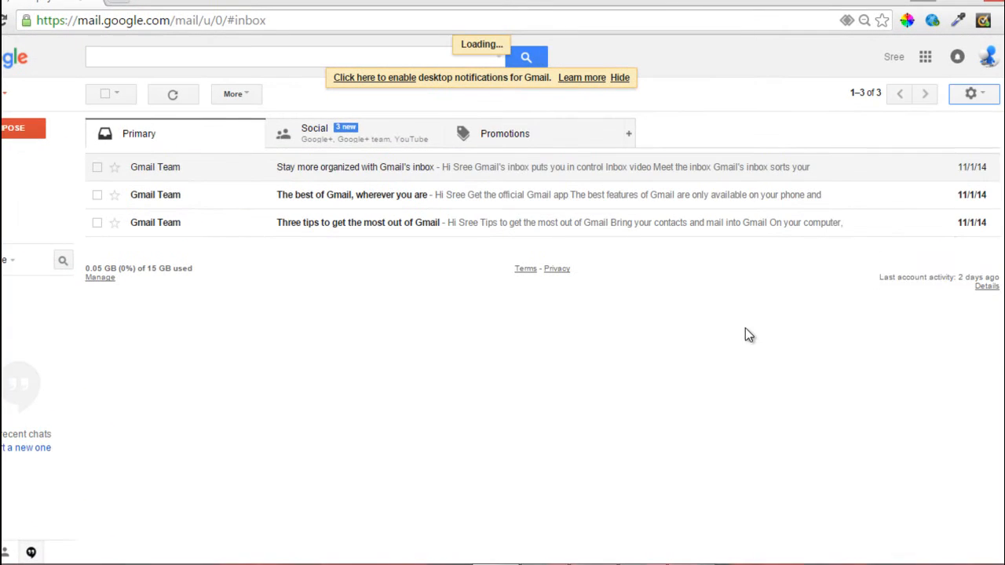
Scroll the General settings page down to the Signature section's editor.
click(973, 92)
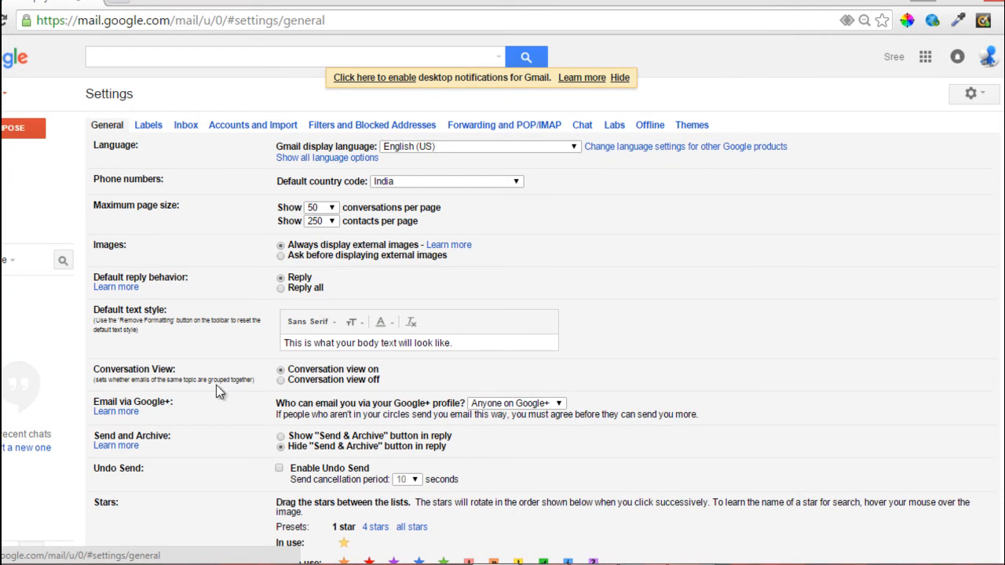
scroll(down, 3)
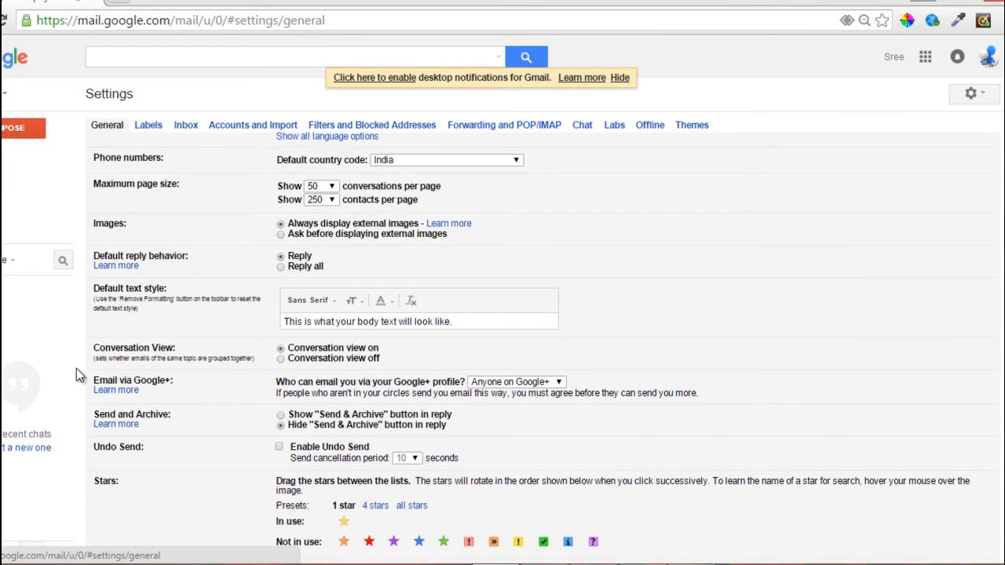
scroll(down, 3)
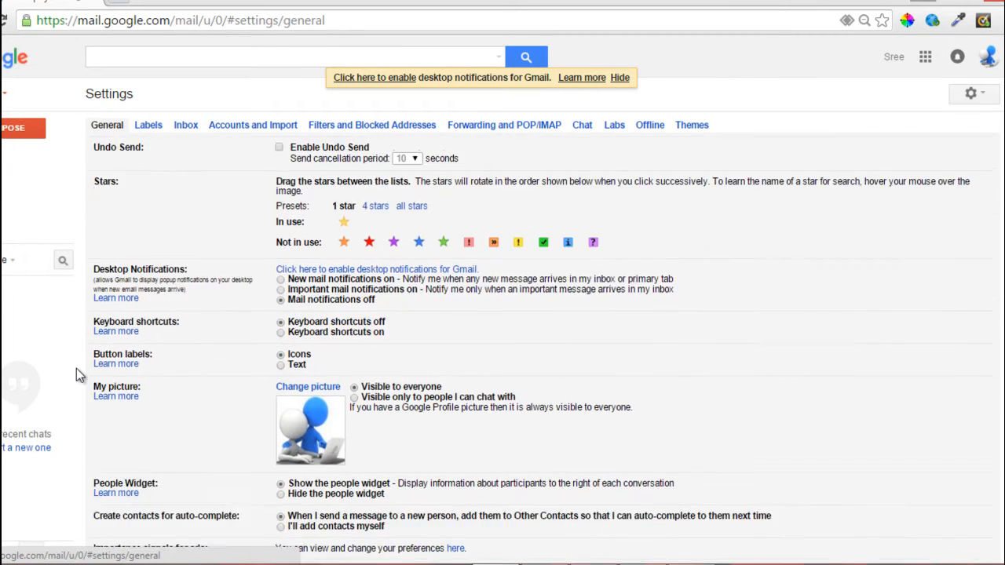
scroll(down, 3)
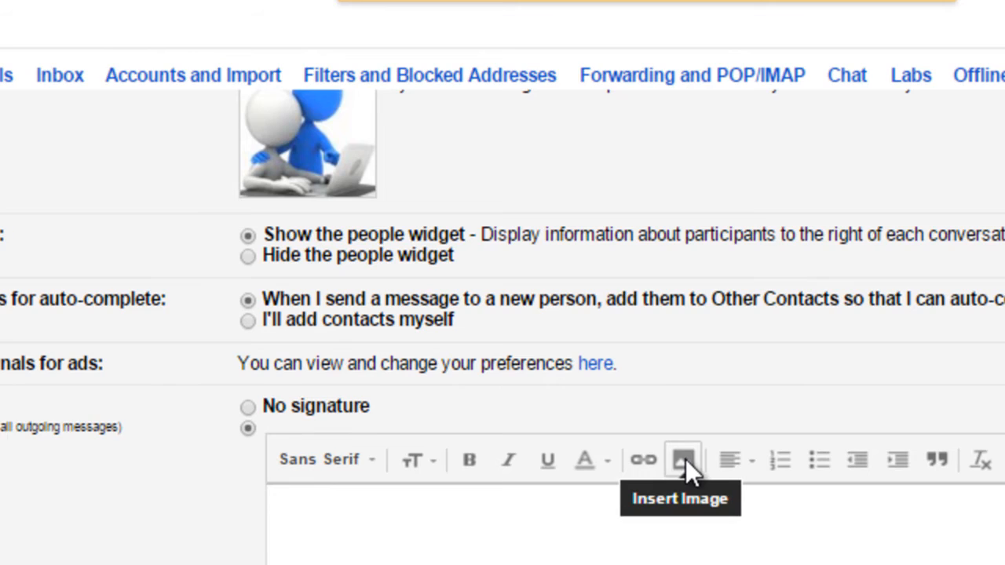
Insert the google.png logo from My Drive into the signature.
click(684, 459)
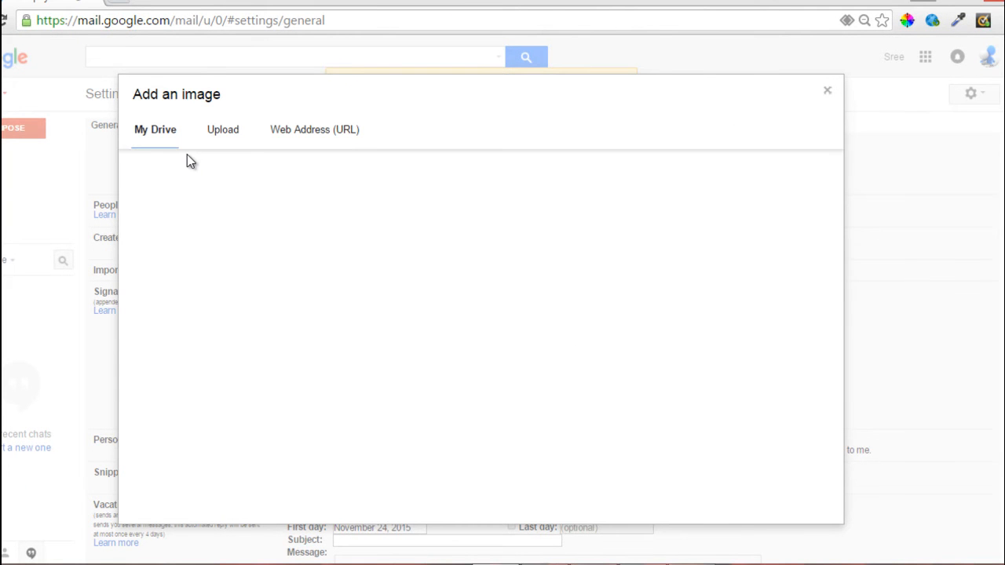
click(223, 130)
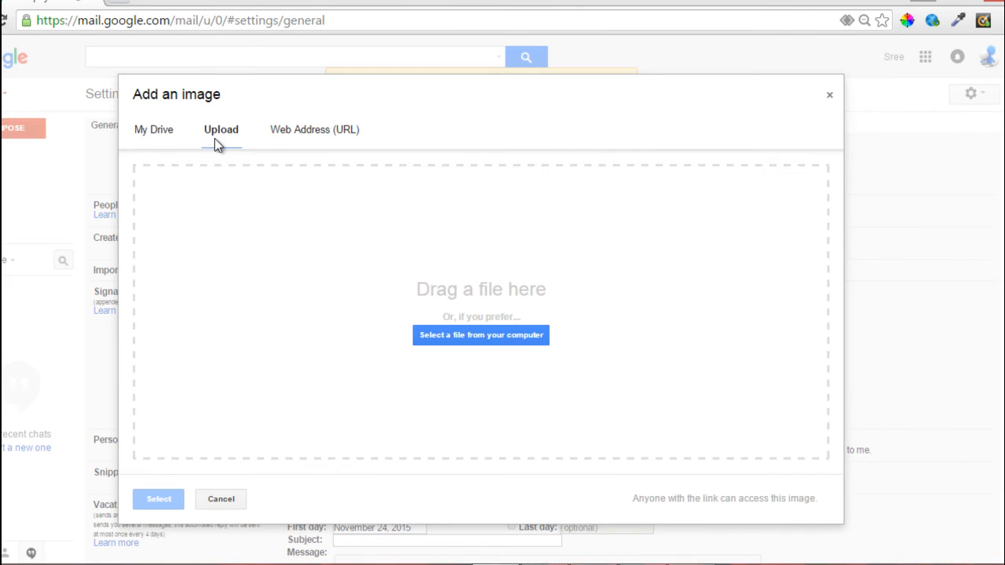
click(155, 130)
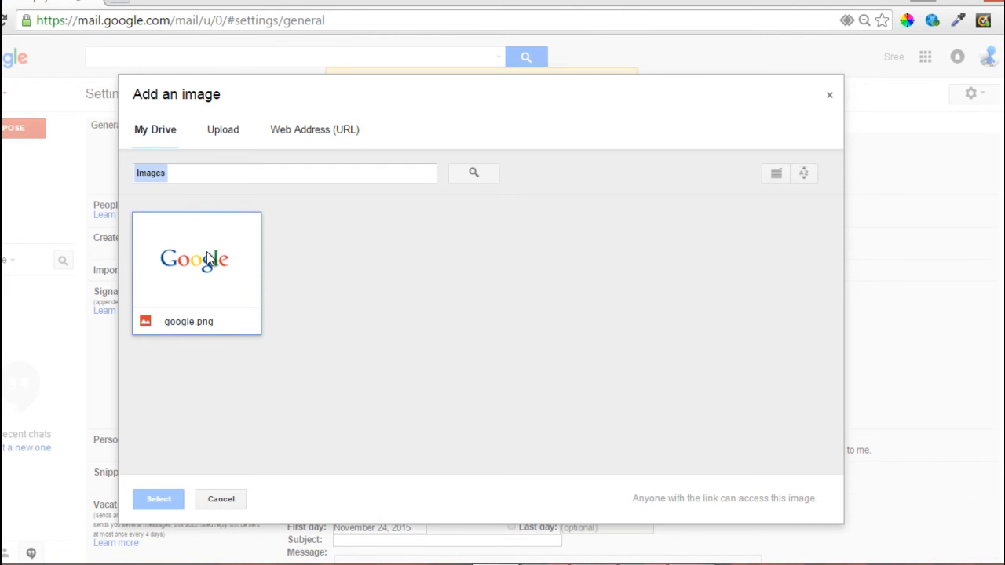
click(197, 271)
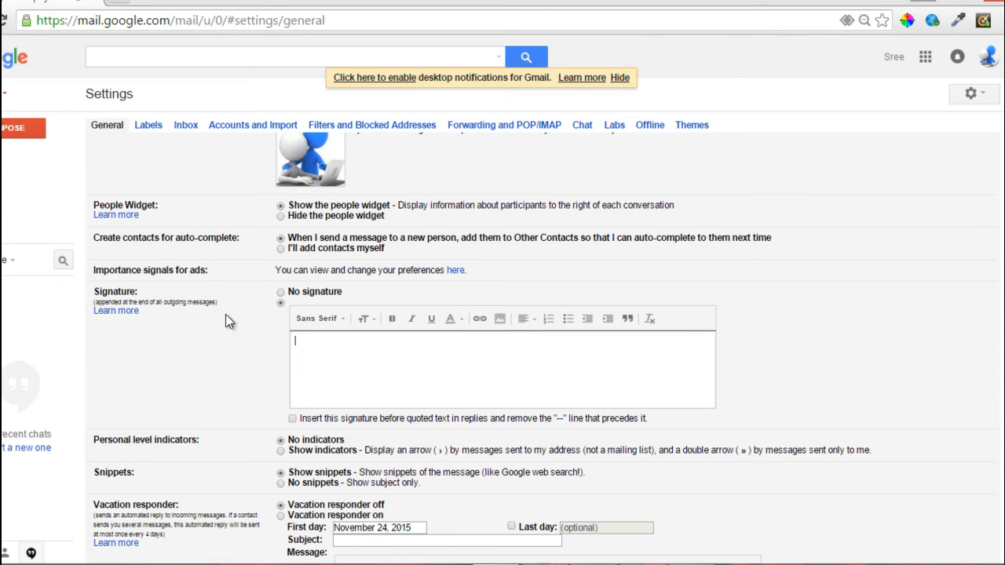
Type the name 'Sanjana' on its own line above the Google logo.
text(Google)
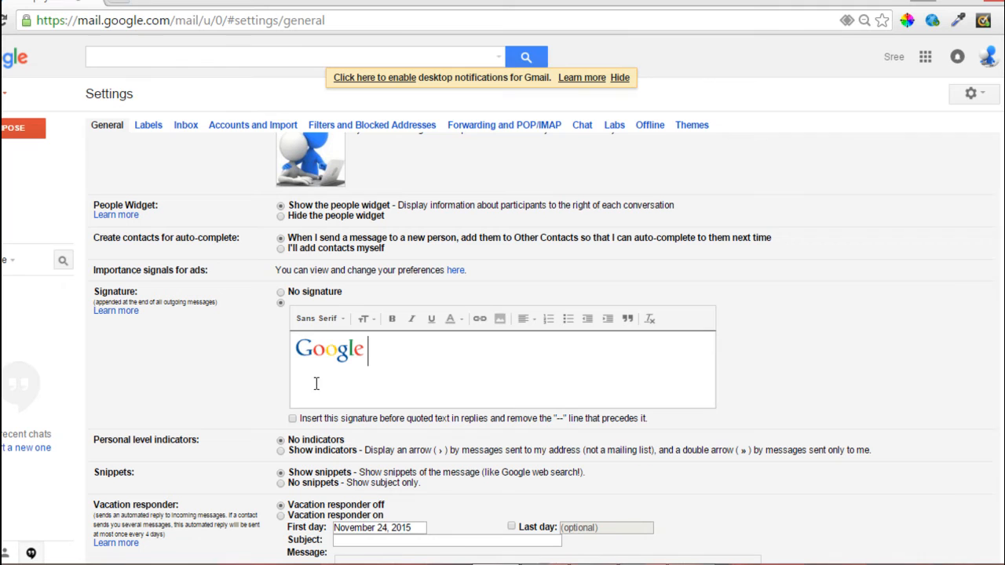
mouse_move(319, 365)
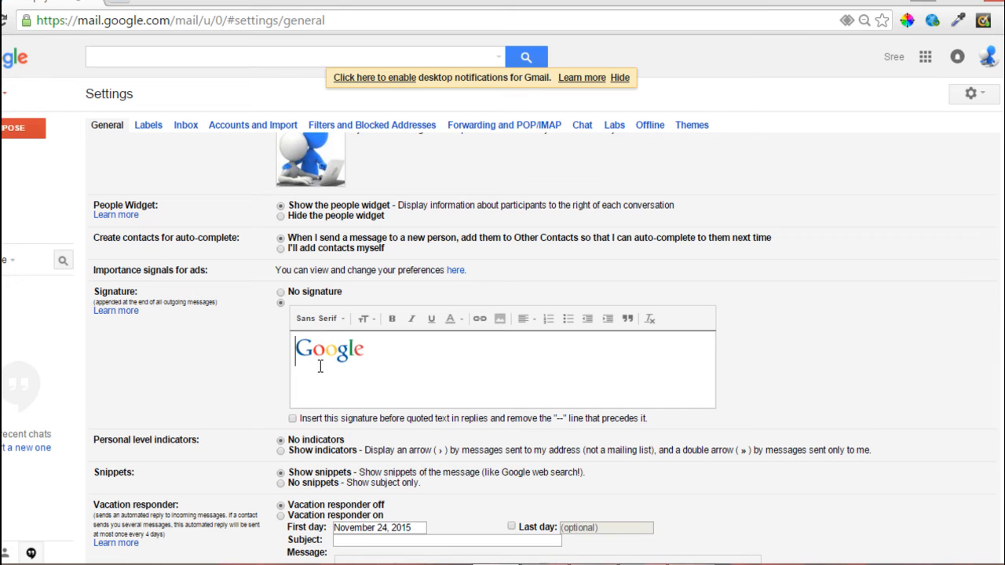
text(Sanjam)
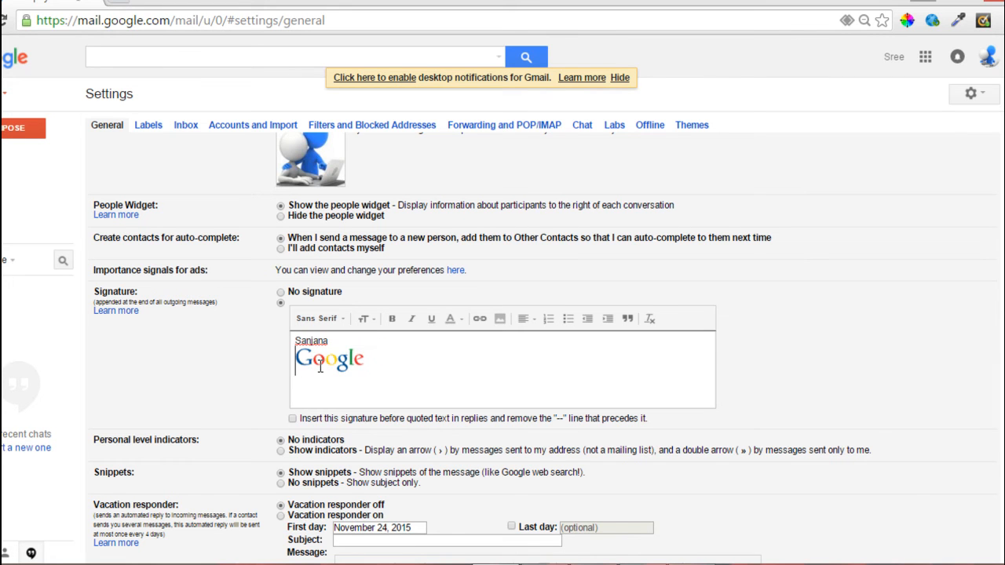
mouse_move(290, 349)
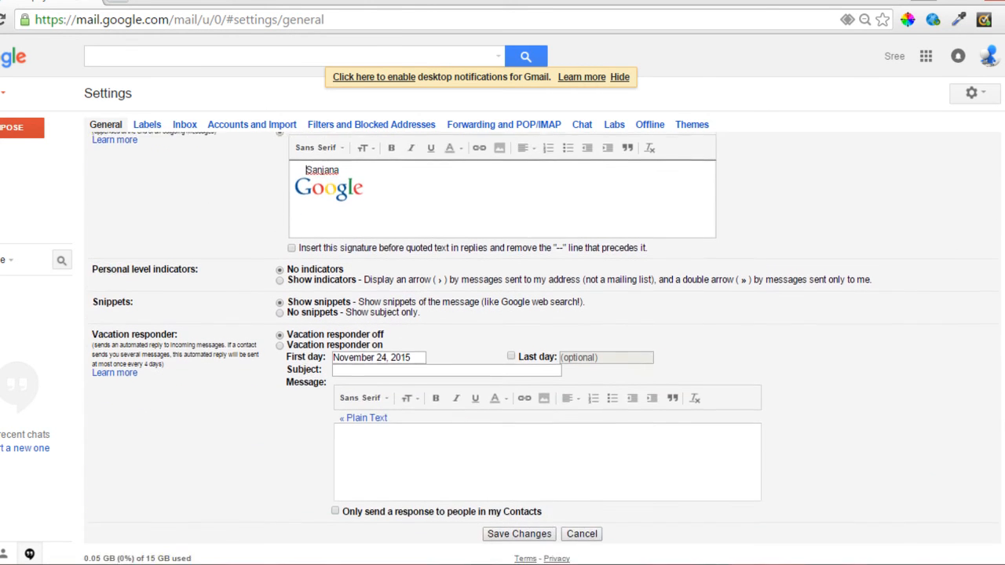
Save the signature changes and verify it in a new compose window.
scroll(down, 3)
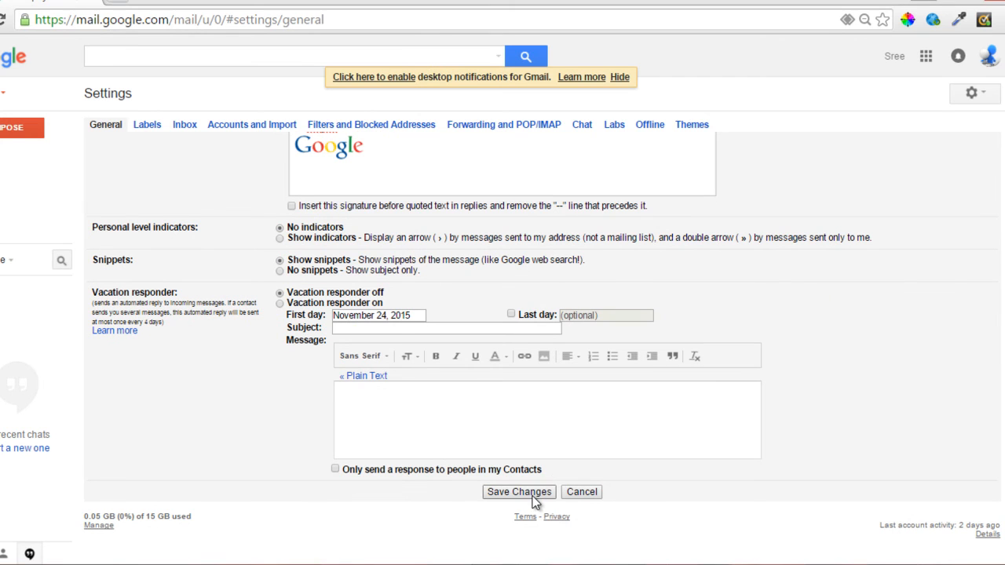
click(519, 492)
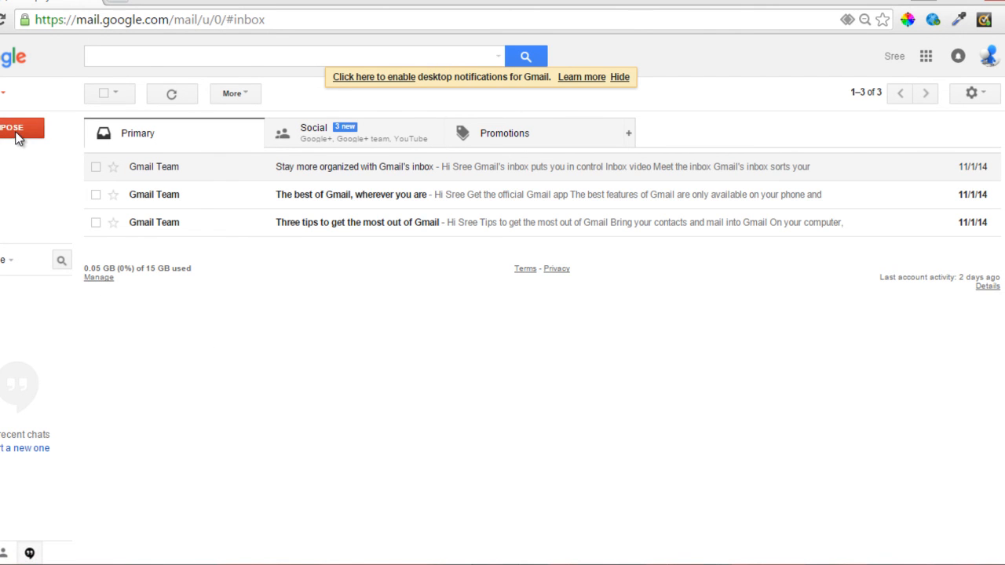
click(16, 128)
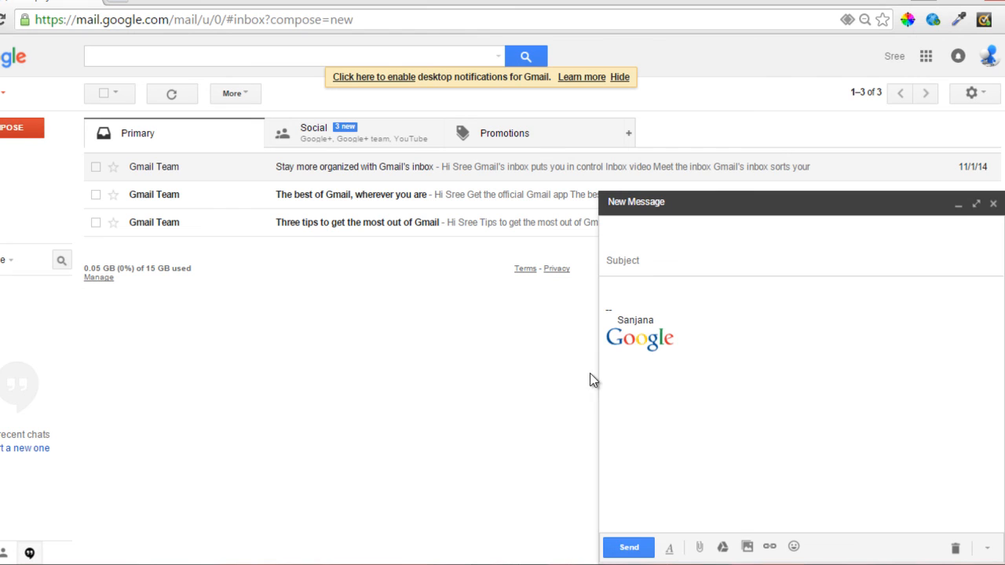